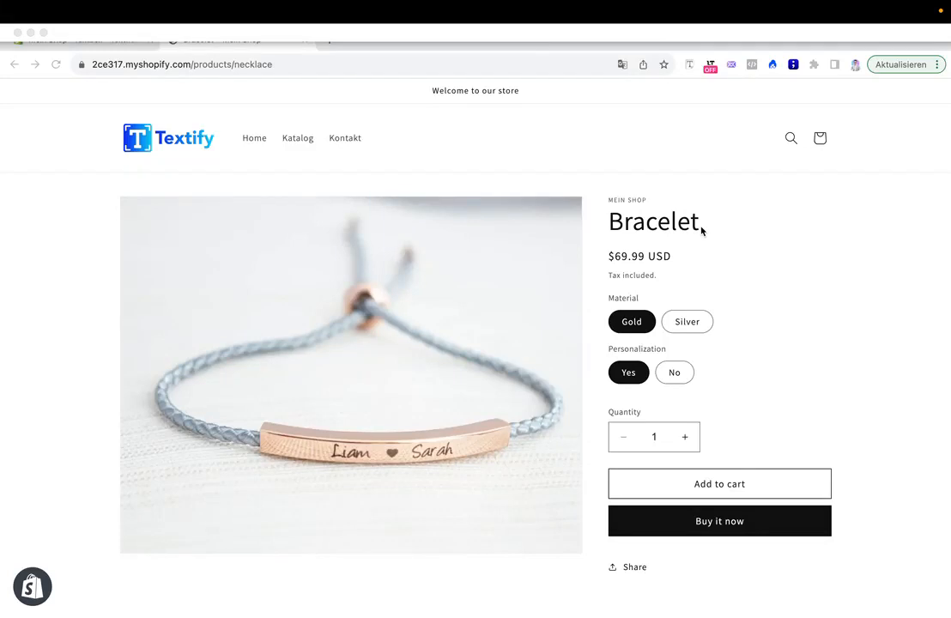
mouse_move(535, 331)
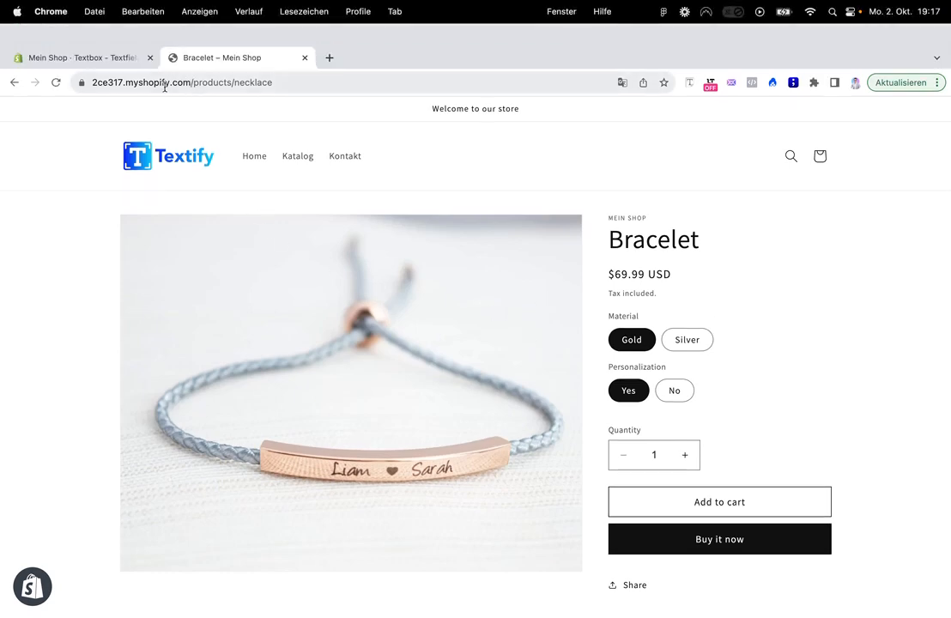
In the Textify admin app, create a new textbox field named 'Test 1'
left_click(82, 58)
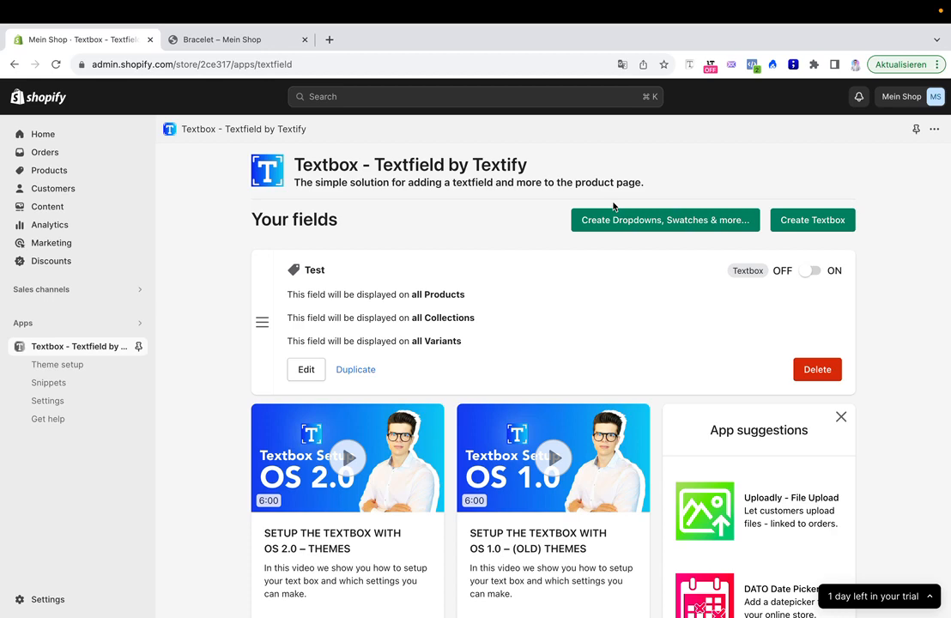
left_click(811, 219)
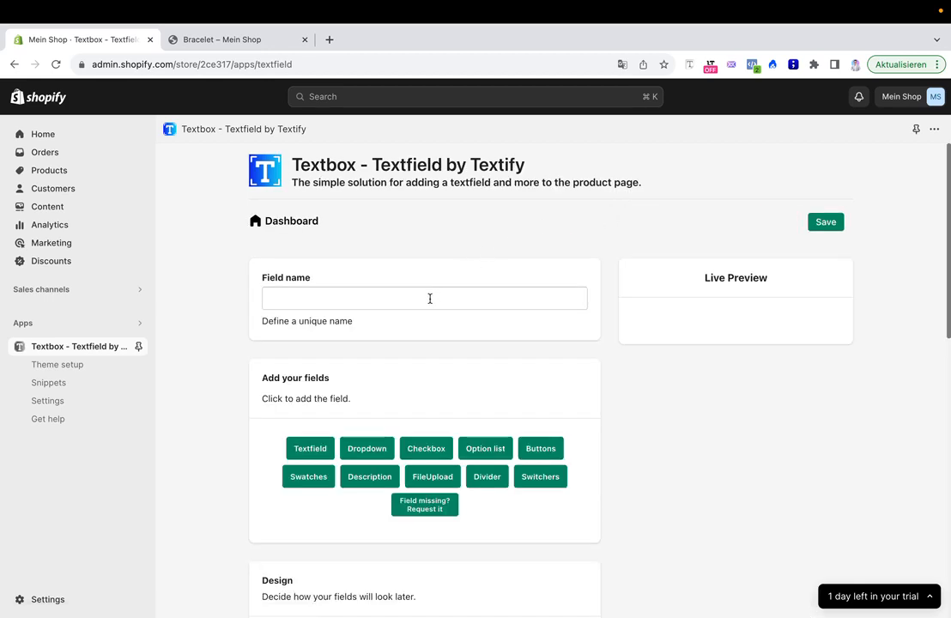
type("Test 1")
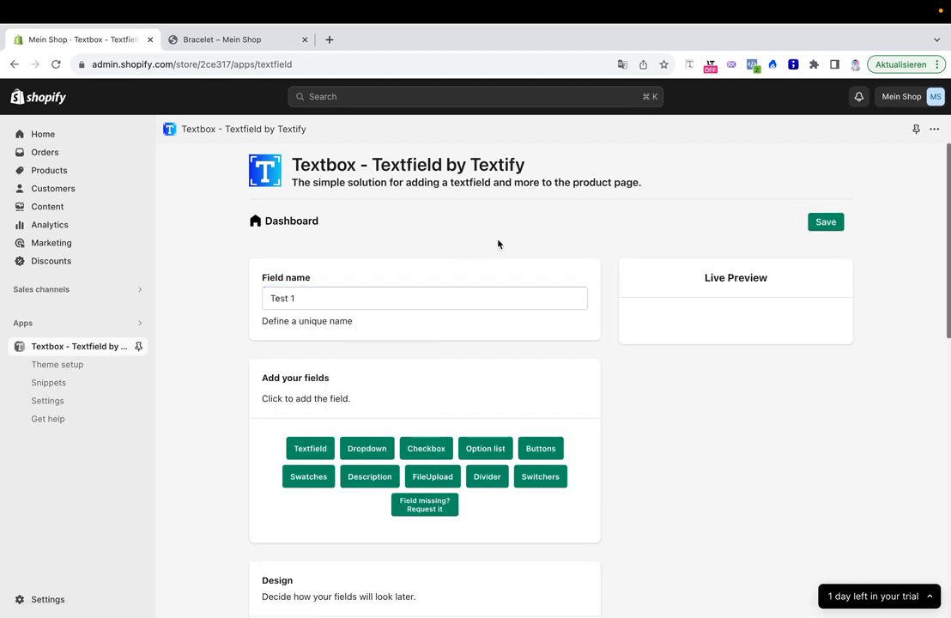
scroll("down", 3)
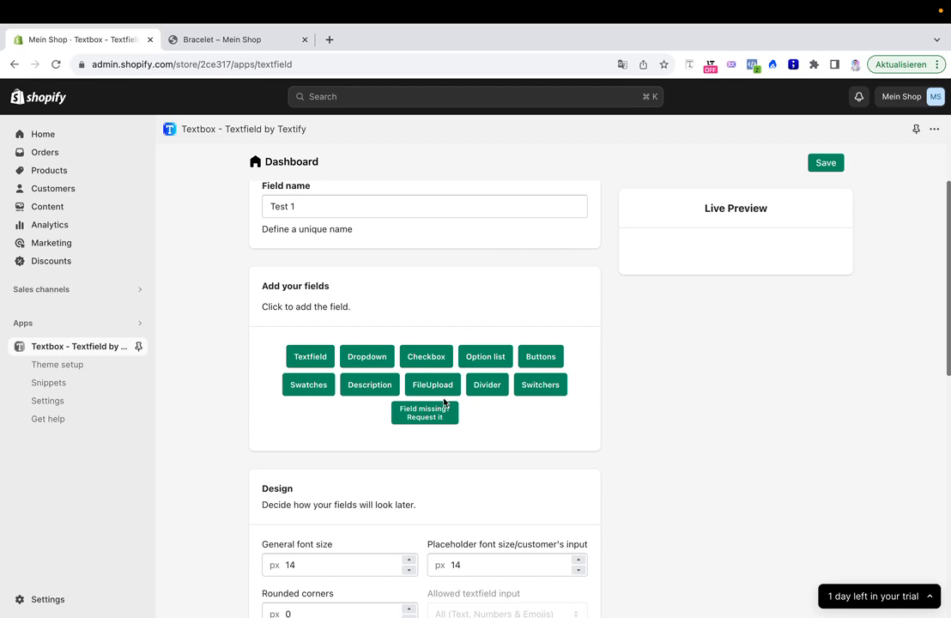
Add a FileUpload field restricted to Images, with Advanced Features toggled on then off
left_click(431, 384)
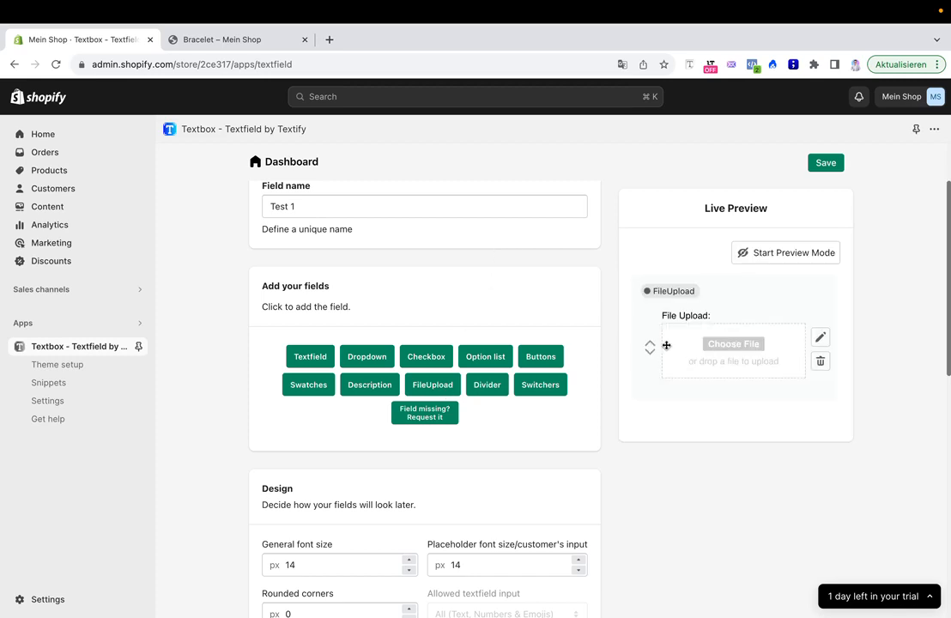
mouse_move(818, 336)
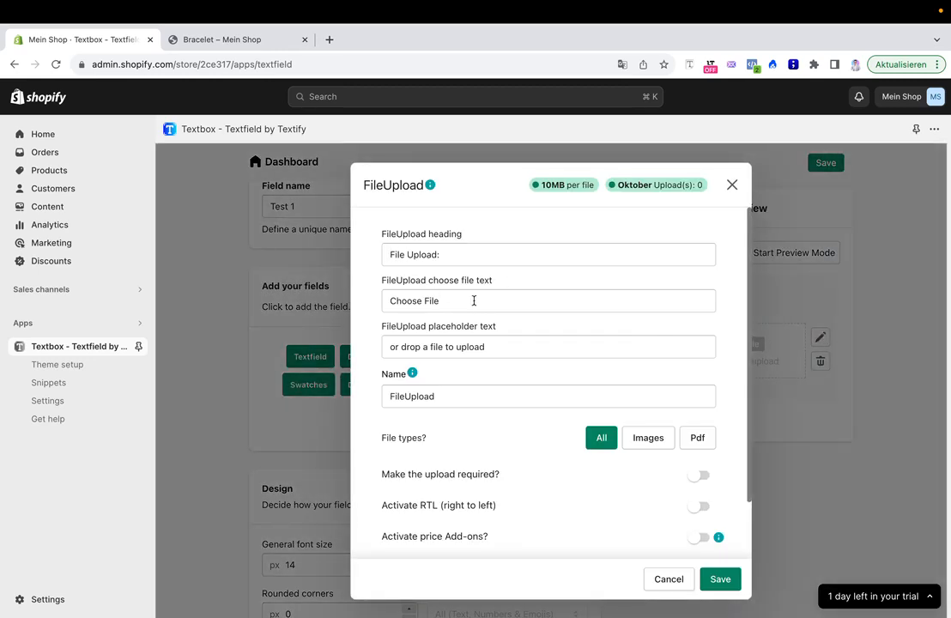
scroll("down", 3)
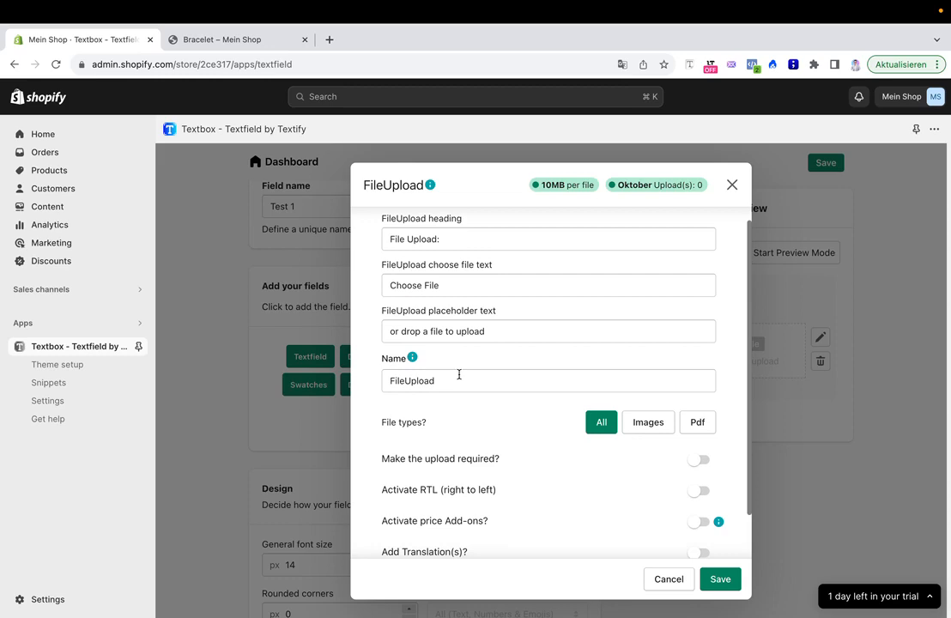
left_click(648, 371)
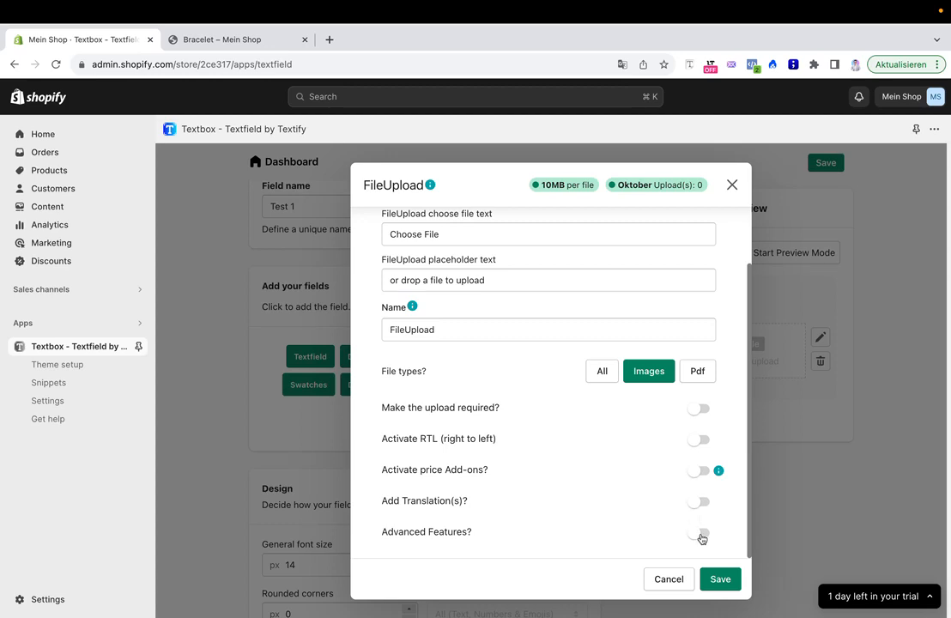
left_click(701, 532)
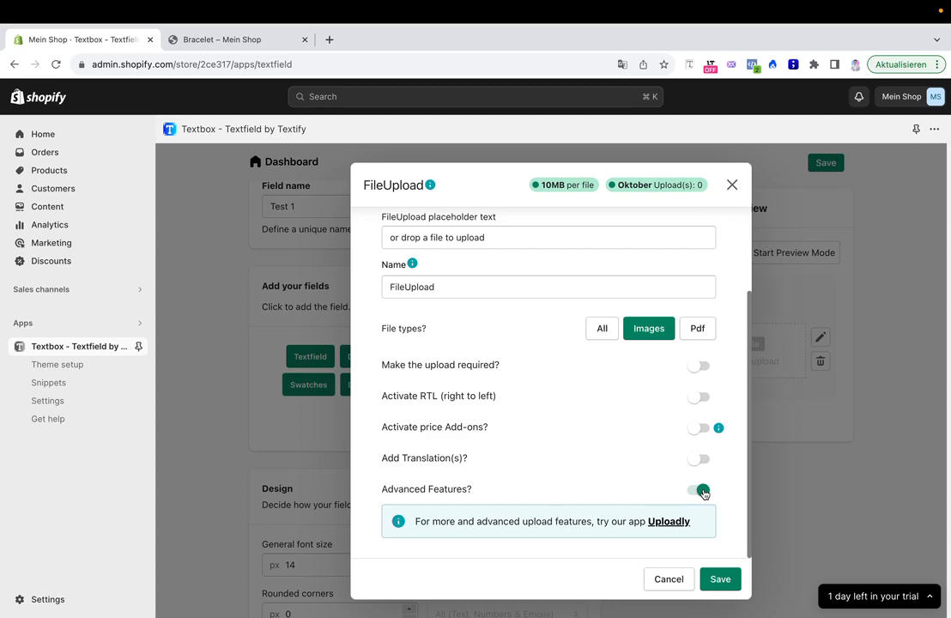
left_click(698, 489)
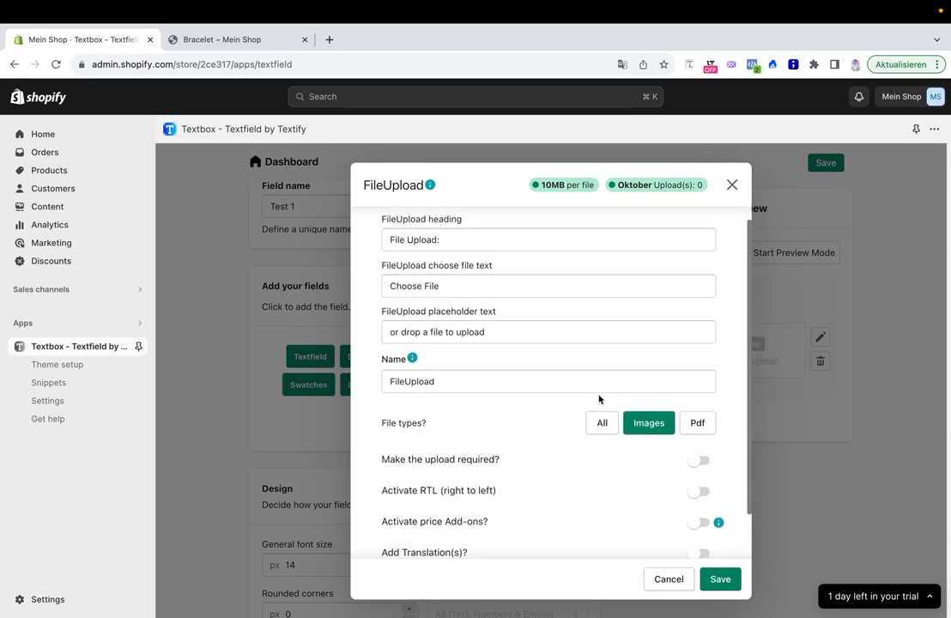
scroll("down", 3)
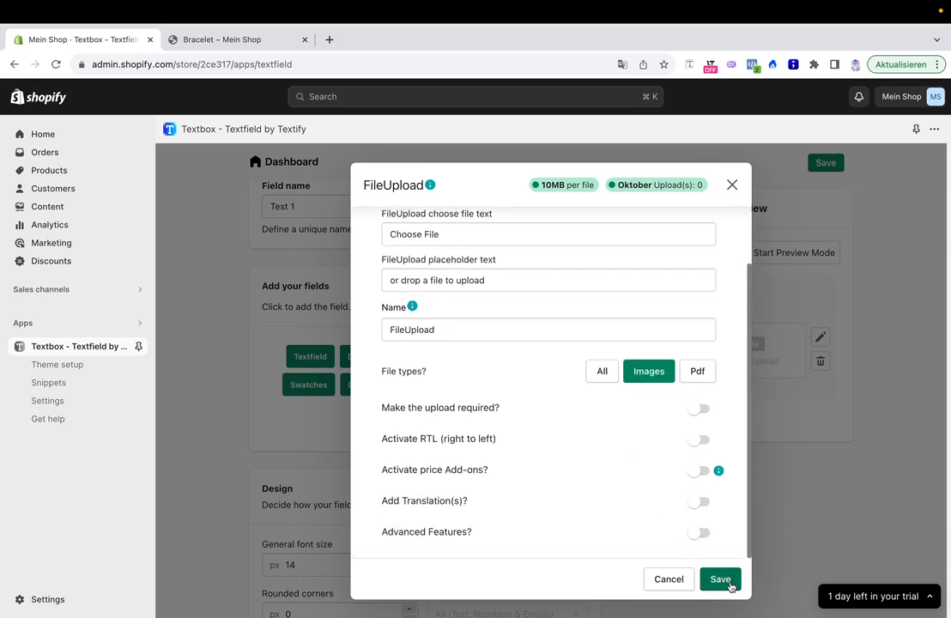
Save the FileUpload settings and the Test 1 field, then return to the Bracelet tab
left_click(724, 579)
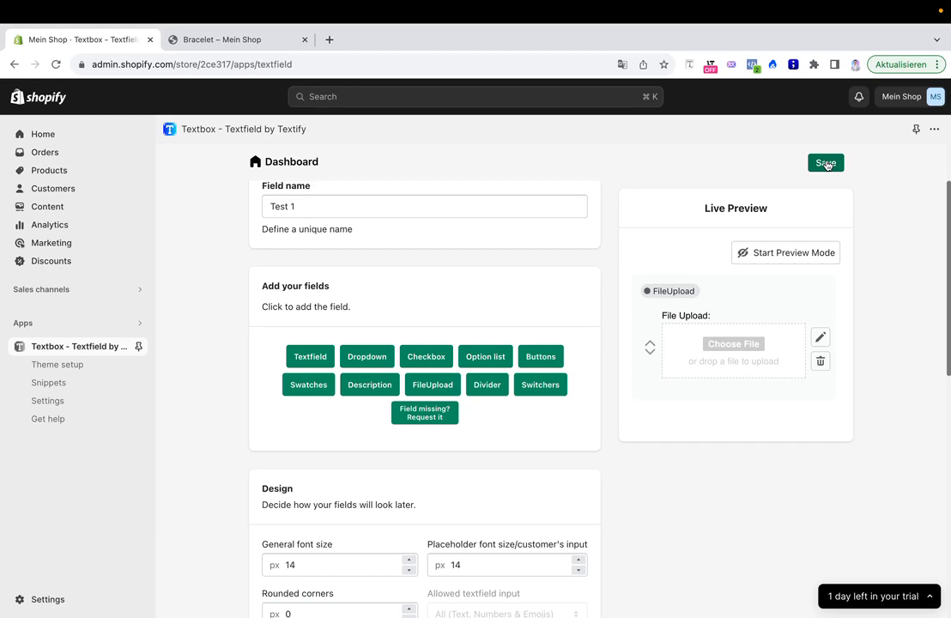
left_click(824, 163)
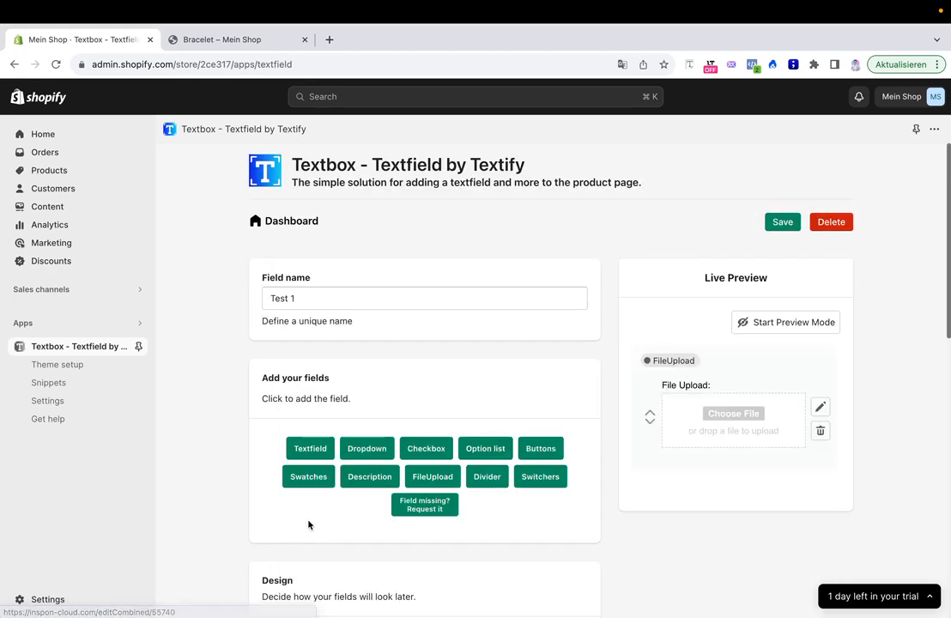
scroll("down", 3)
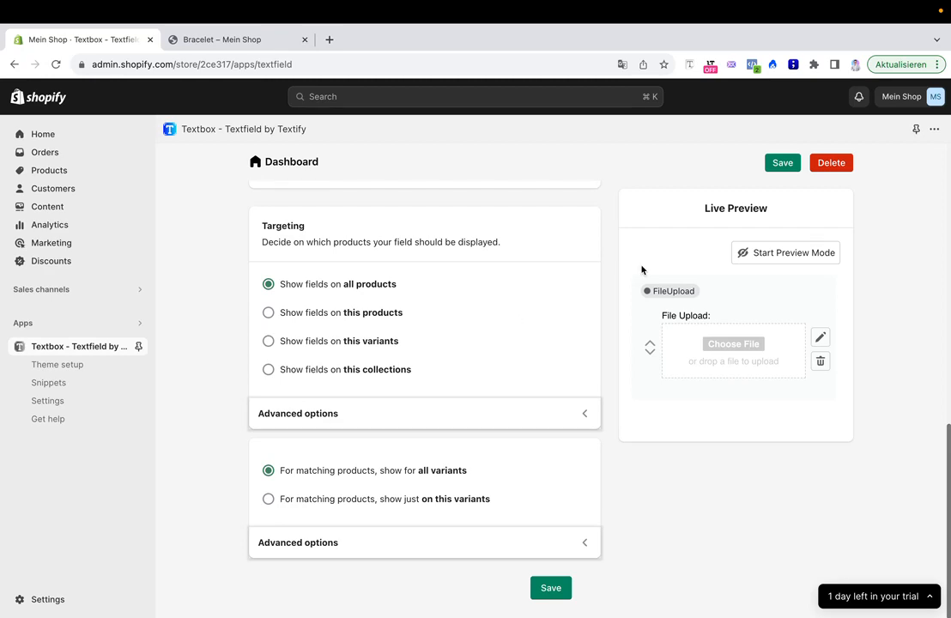
left_click(240, 39)
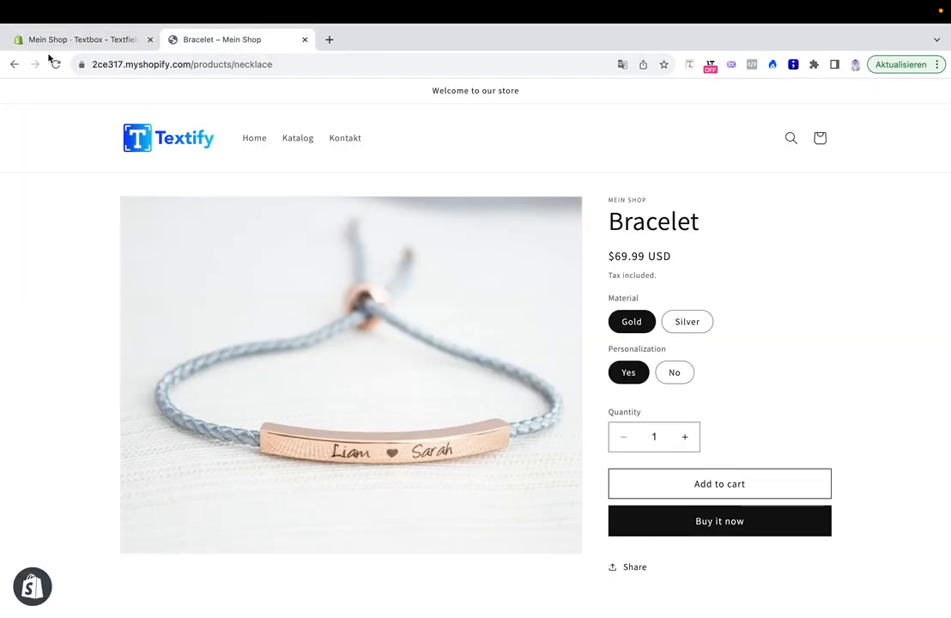
Reload the Bracelet page and upload an image through the new File Upload field
left_click(54, 64)
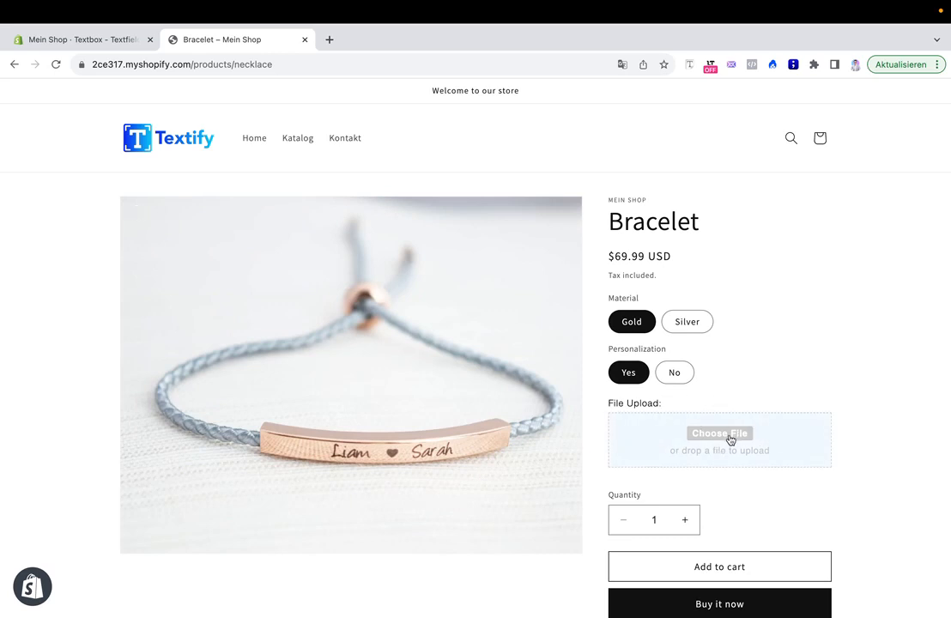
mouse_move(767, 418)
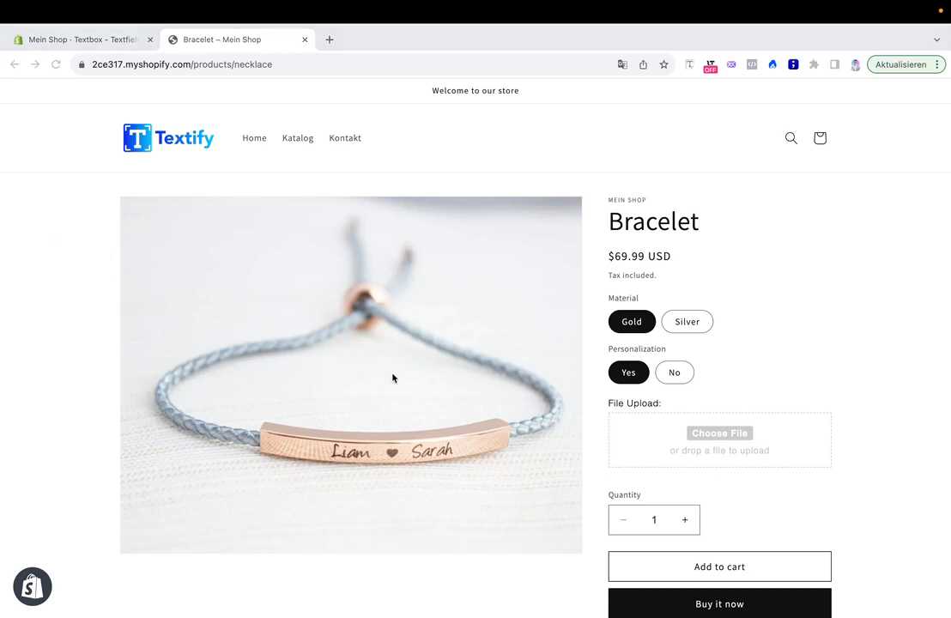
mouse_move(768, 404)
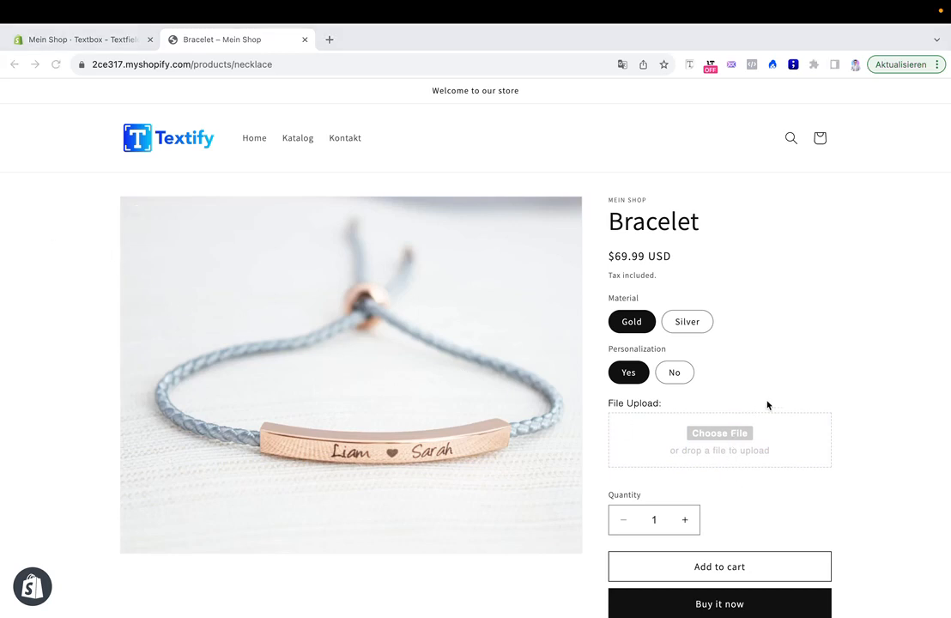
left_click(719, 432)
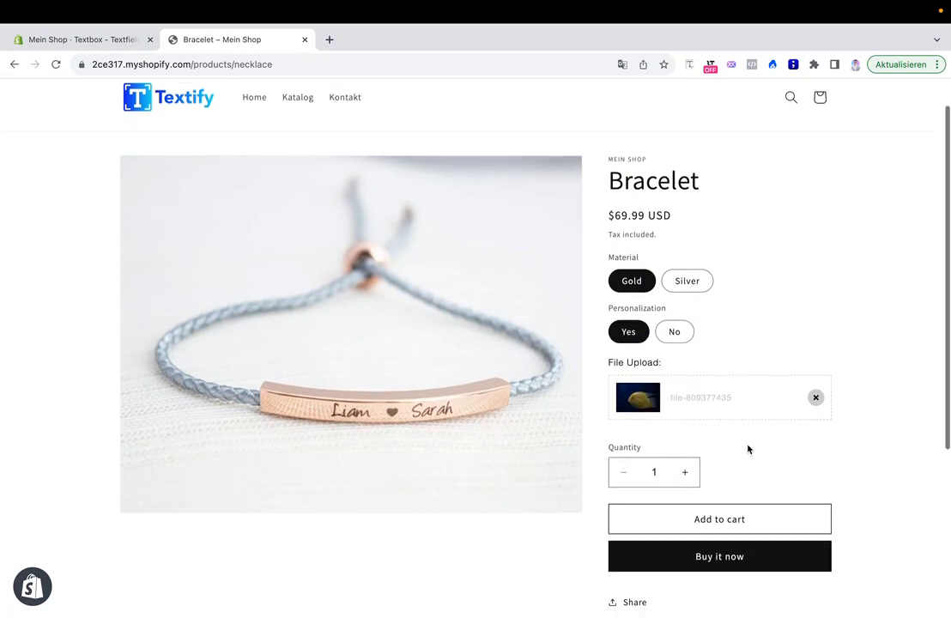
scroll("down", 3)
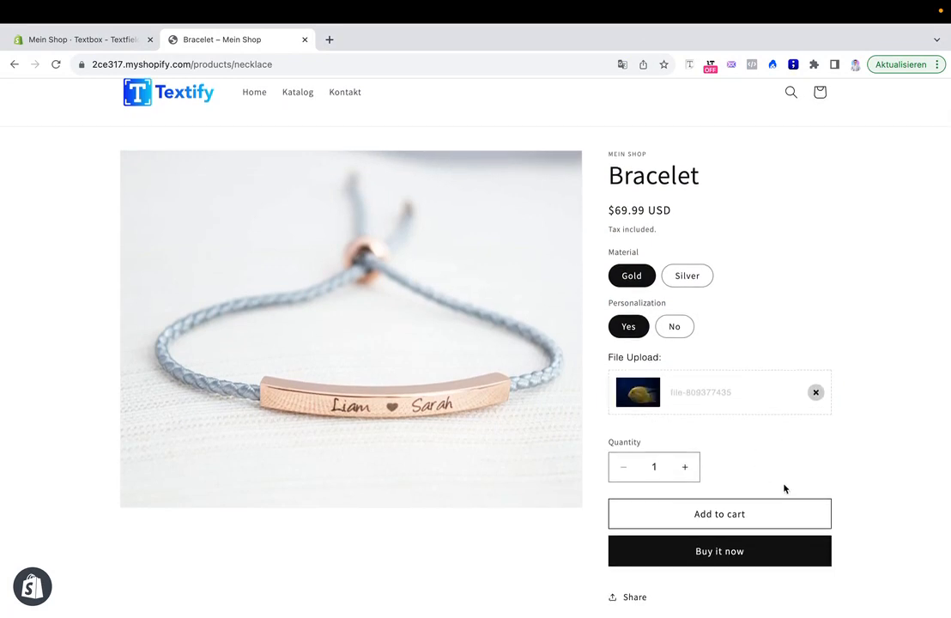